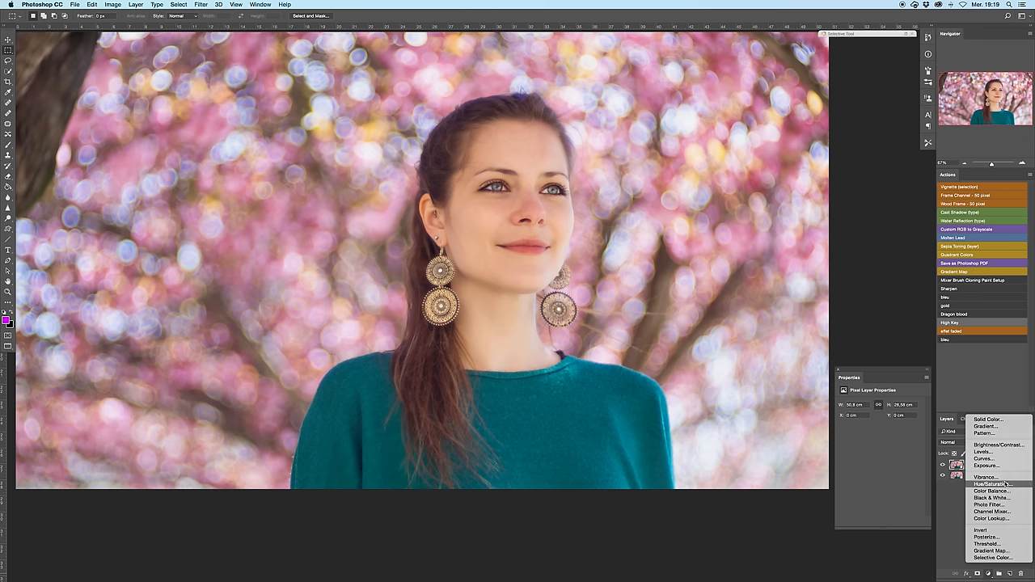
Step: Add a Hue/Saturation adjustment layer above the portrait and target the Reds range
{"action": "left_click", "coordinate": [993, 484]}
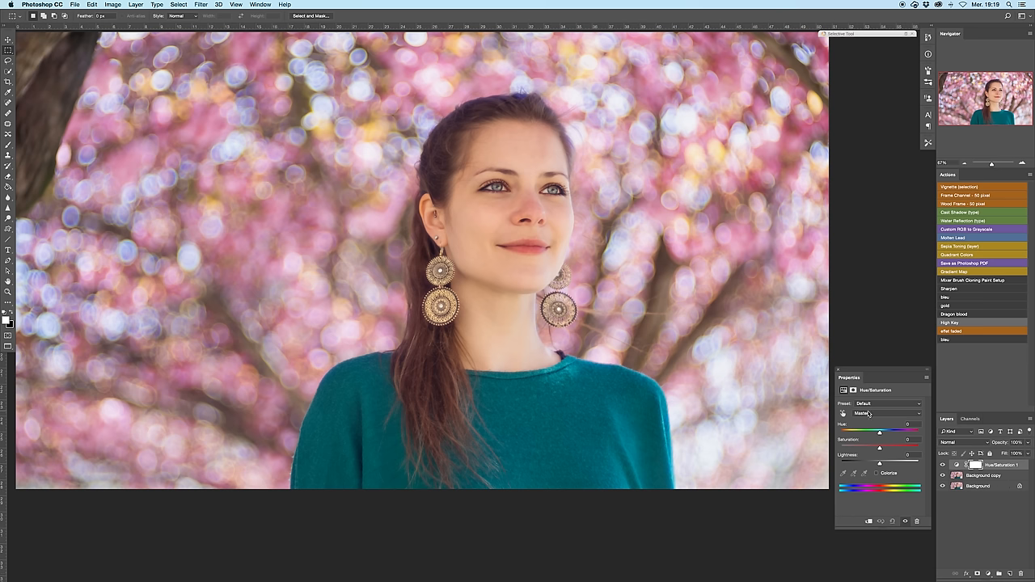
{"action": "left_click", "coordinate": [886, 413]}
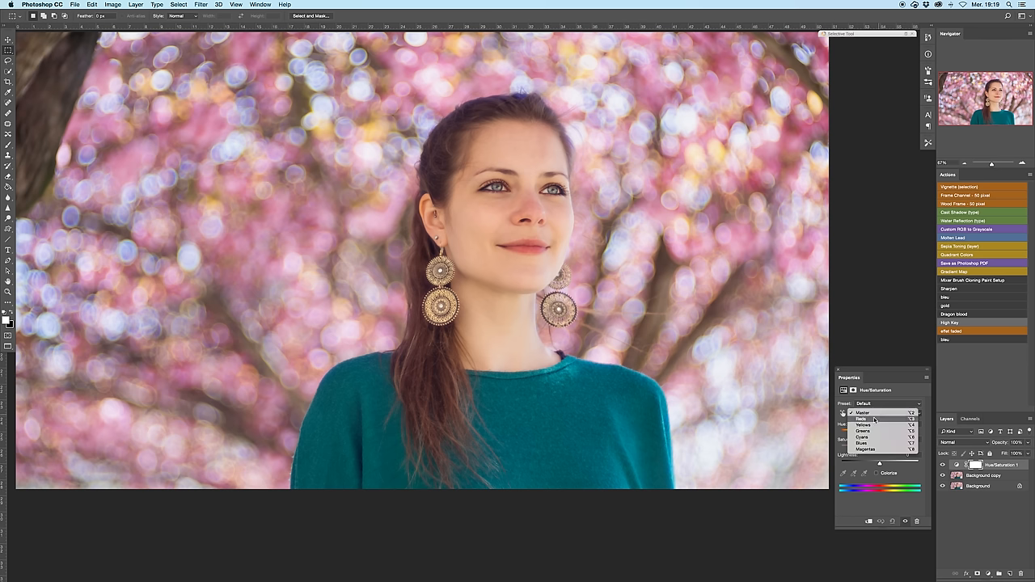
{"action": "left_click", "coordinate": [862, 419]}
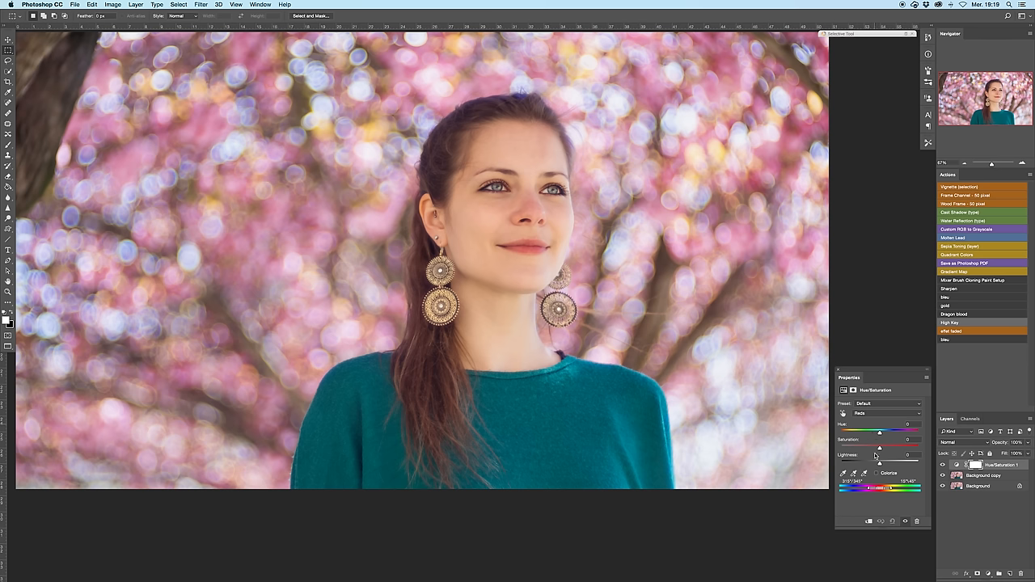
Step: Raise the reds' saturation to about +54 and shift their hue
{"action": "left_click_drag", "start_coordinate": [880, 447], "coordinate": [900, 448]}
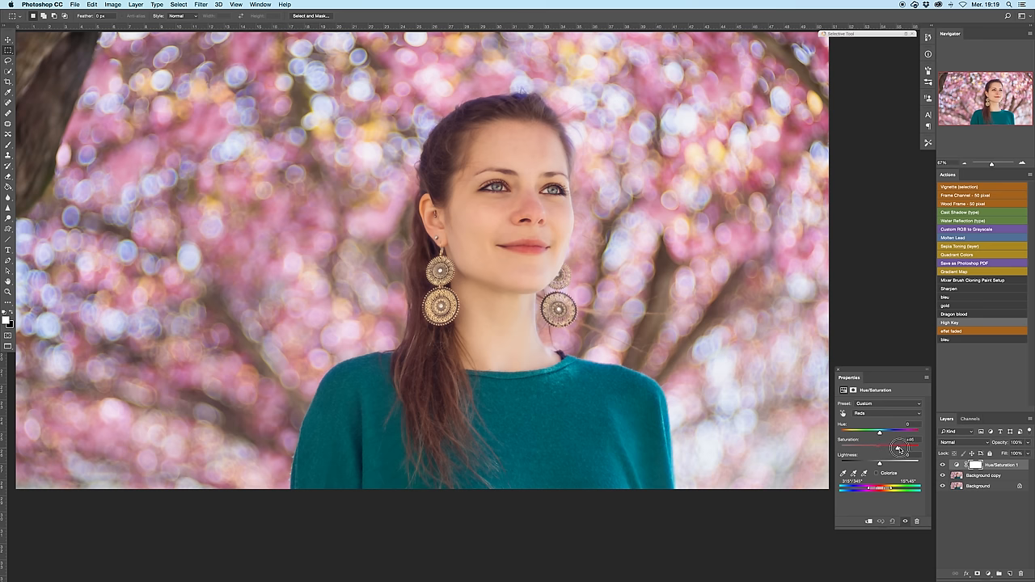
{"action": "left_click_drag", "start_coordinate": [900, 448], "coordinate": [879, 439]}
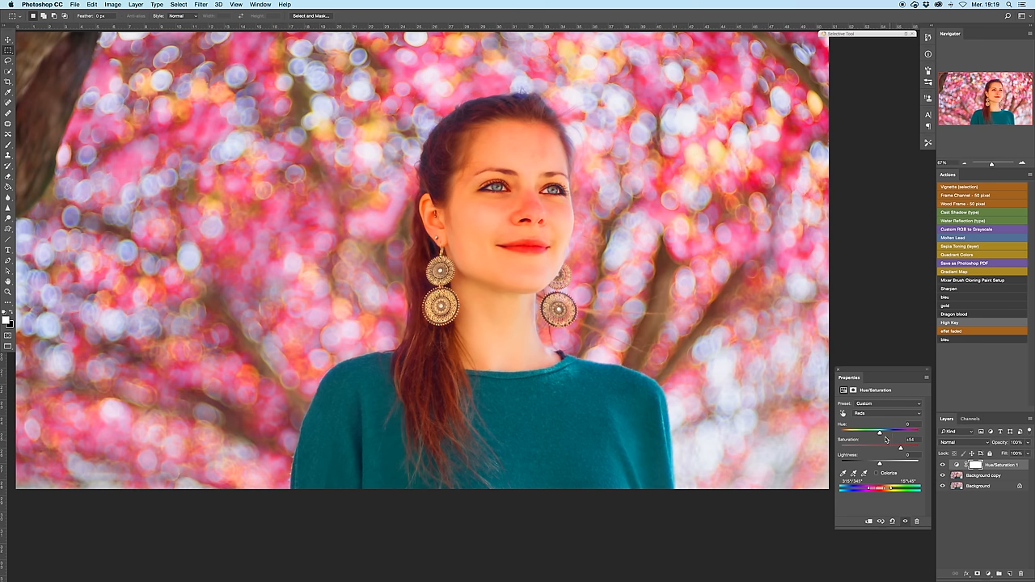
{"action": "left_click_drag", "start_coordinate": [878, 428], "coordinate": [862, 429]}
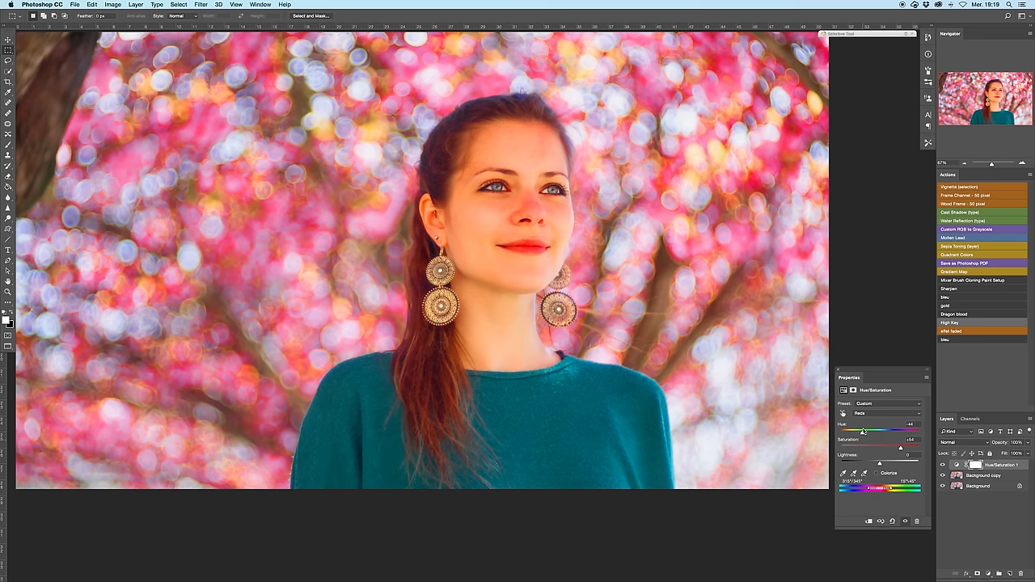
{"action": "left_click_drag", "start_coordinate": [864, 431], "coordinate": [858, 431]}
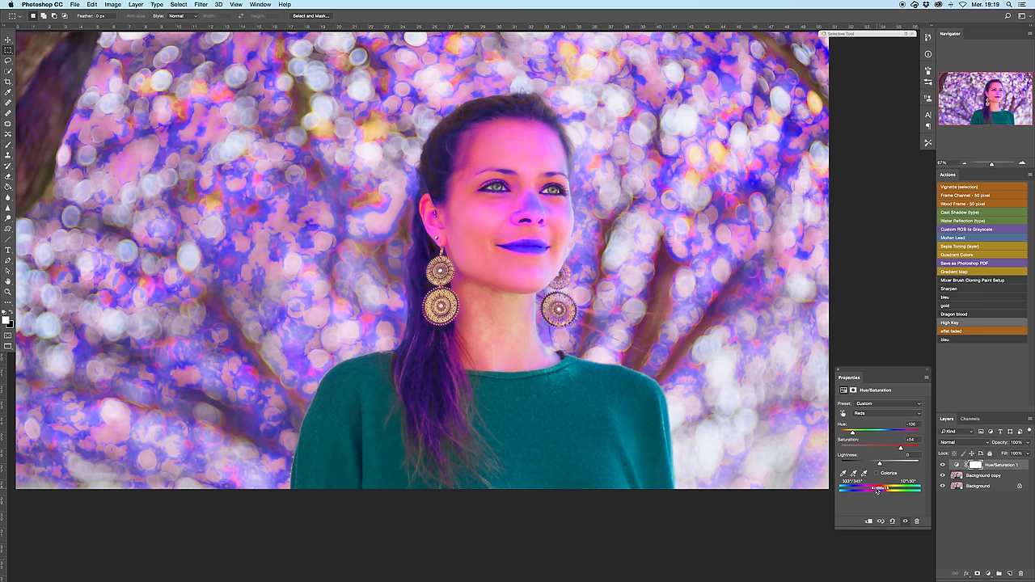
Step: Drag the colour-bar range sliders to narrow which reds are affected
{"action": "left_click_drag", "start_coordinate": [878, 488], "coordinate": [879, 488]}
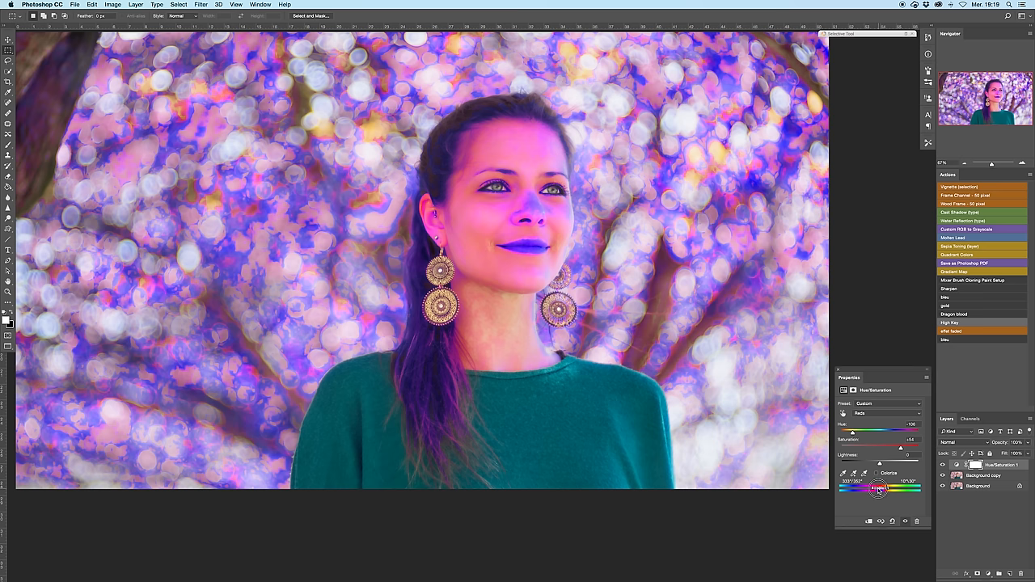
{"action": "left_click_drag", "start_coordinate": [866, 487], "coordinate": [882, 488]}
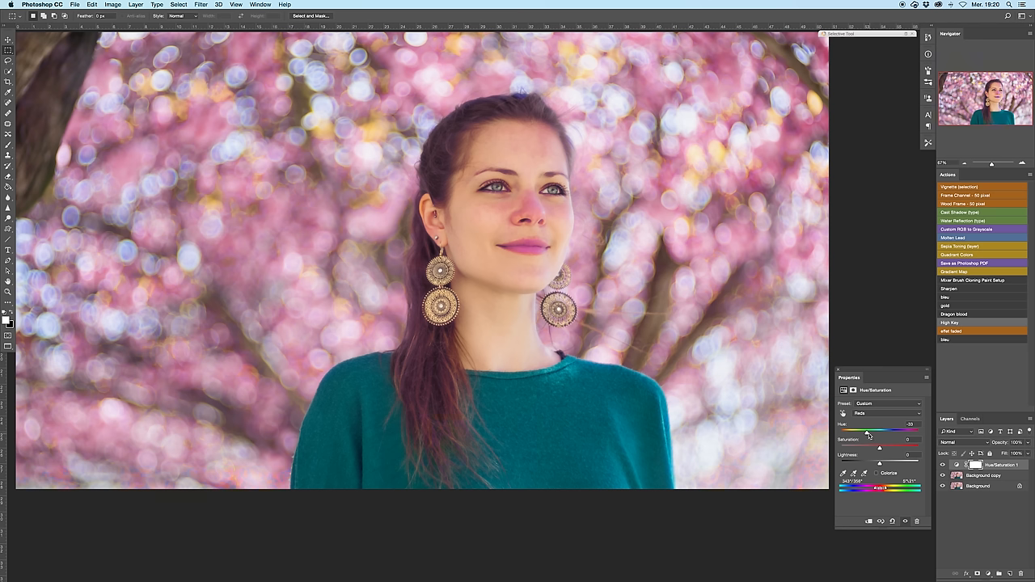
Step: Bring the reds' hue slider back to a slight positive shift near zero
{"action": "left_click_drag", "start_coordinate": [866, 433], "coordinate": [872, 433]}
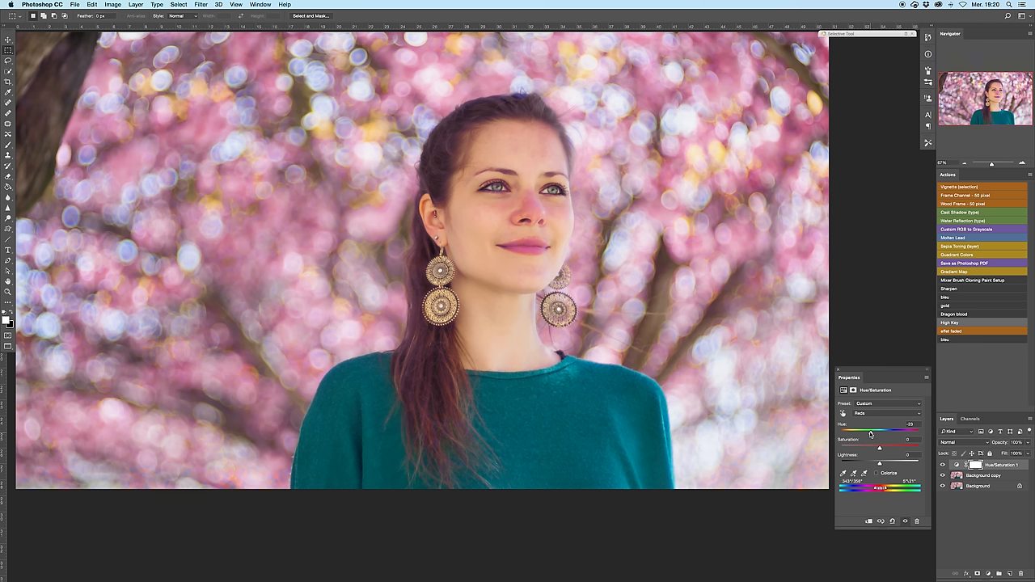
{"action": "left_click_drag", "start_coordinate": [870, 434], "coordinate": [876, 434]}
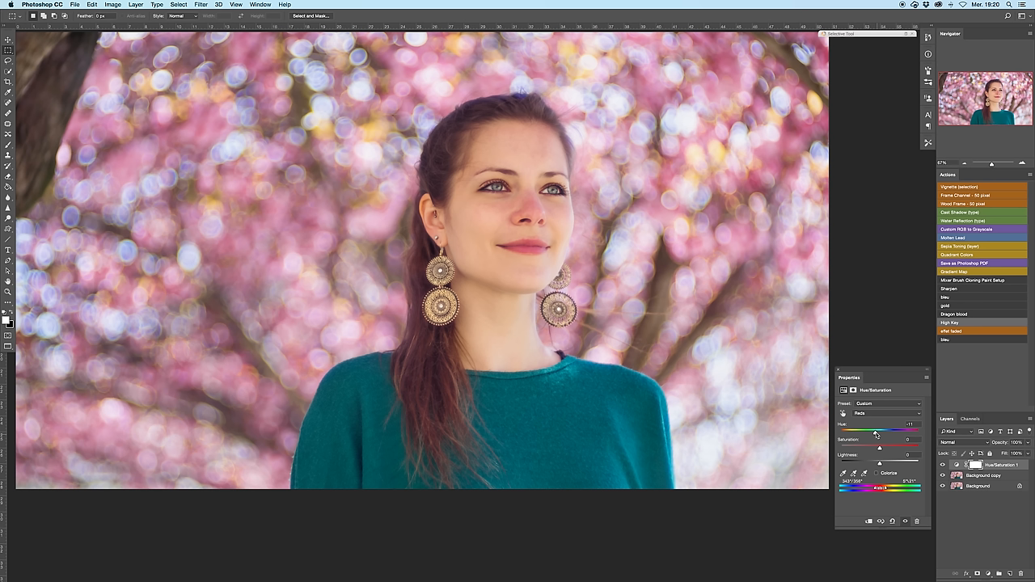
{"action": "left_click_drag", "start_coordinate": [877, 429], "coordinate": [875, 429]}
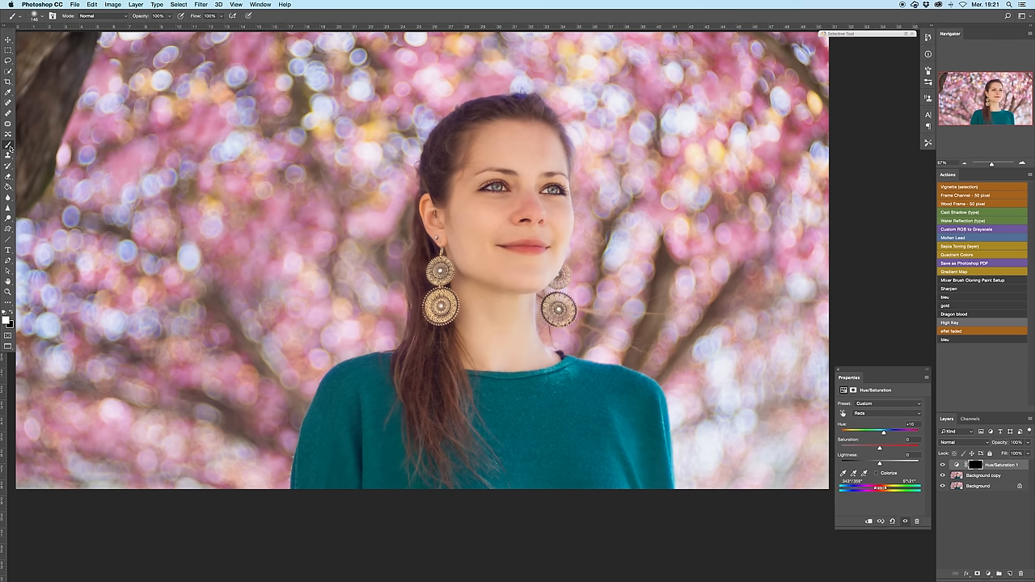
{"action": "mouse_move", "coordinate": [32, 150]}
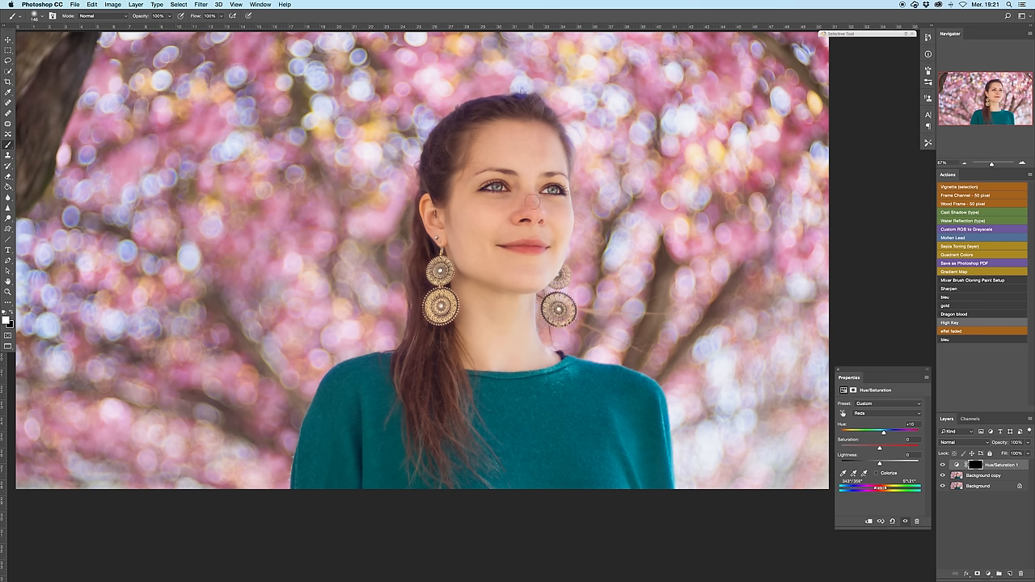
{"action": "mouse_move", "coordinate": [528, 200]}
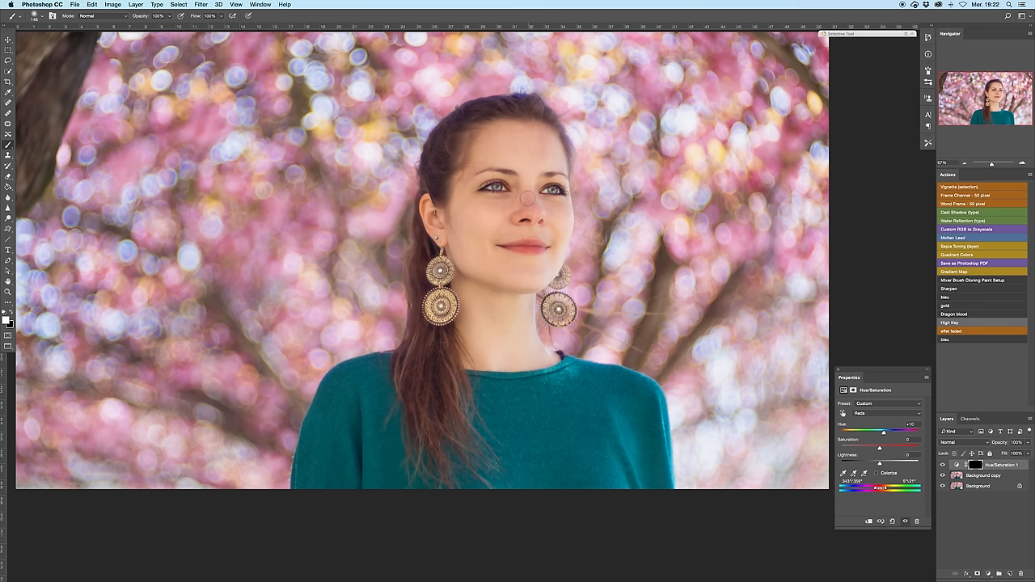